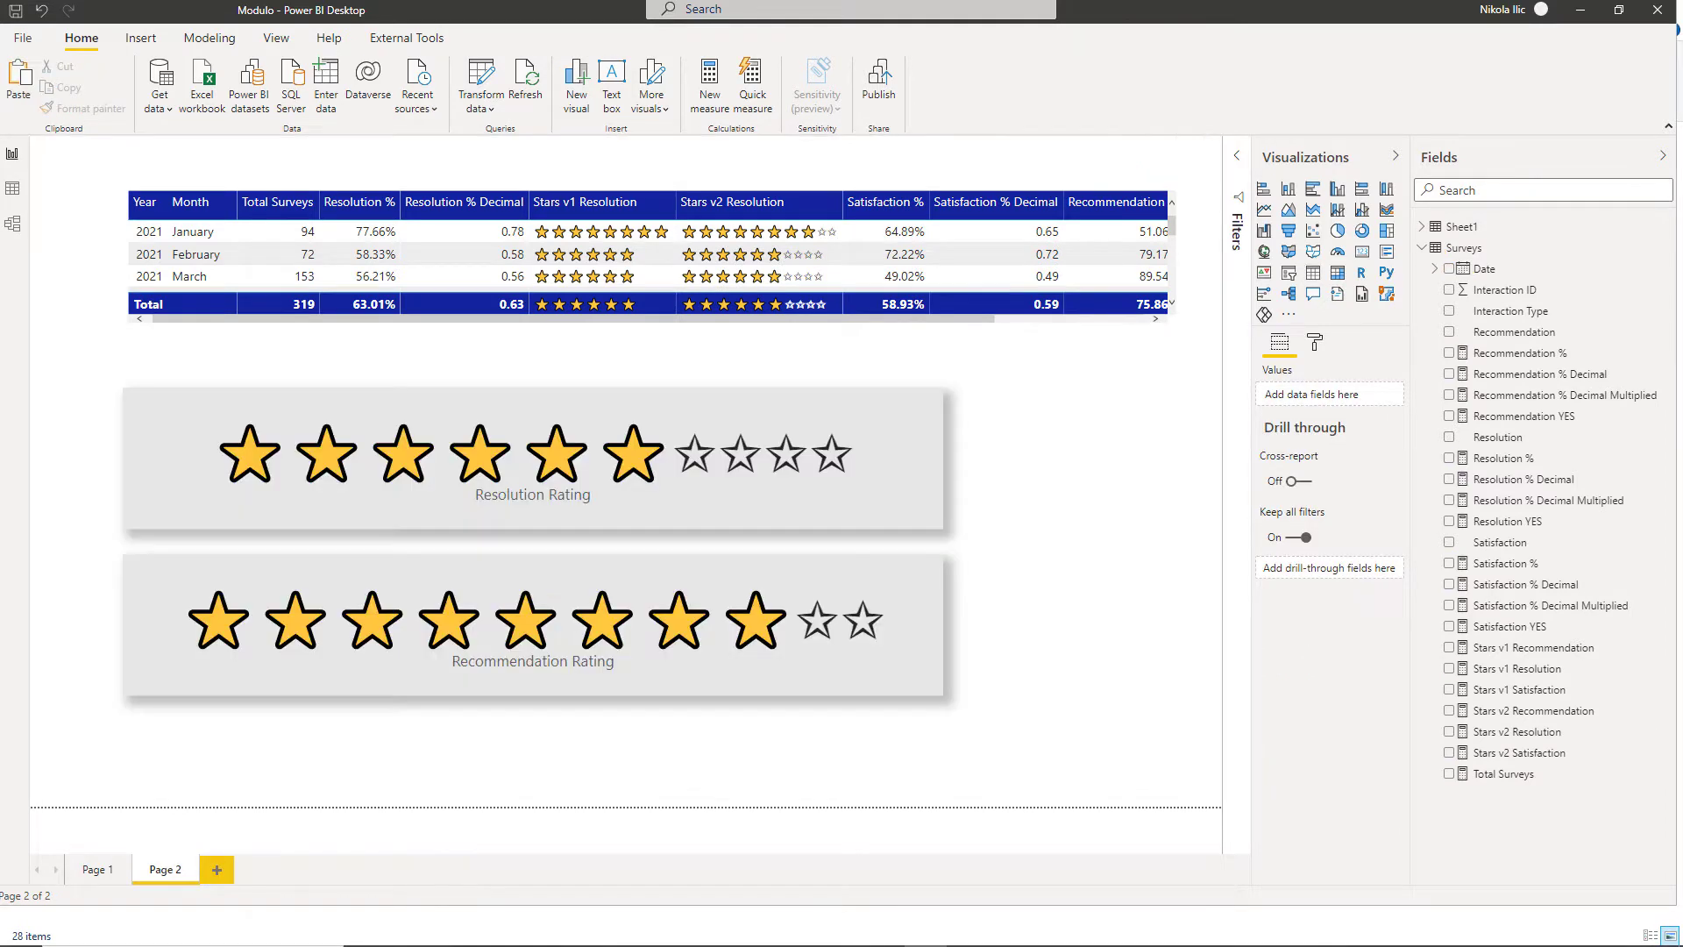
mouse_move(882, 847)
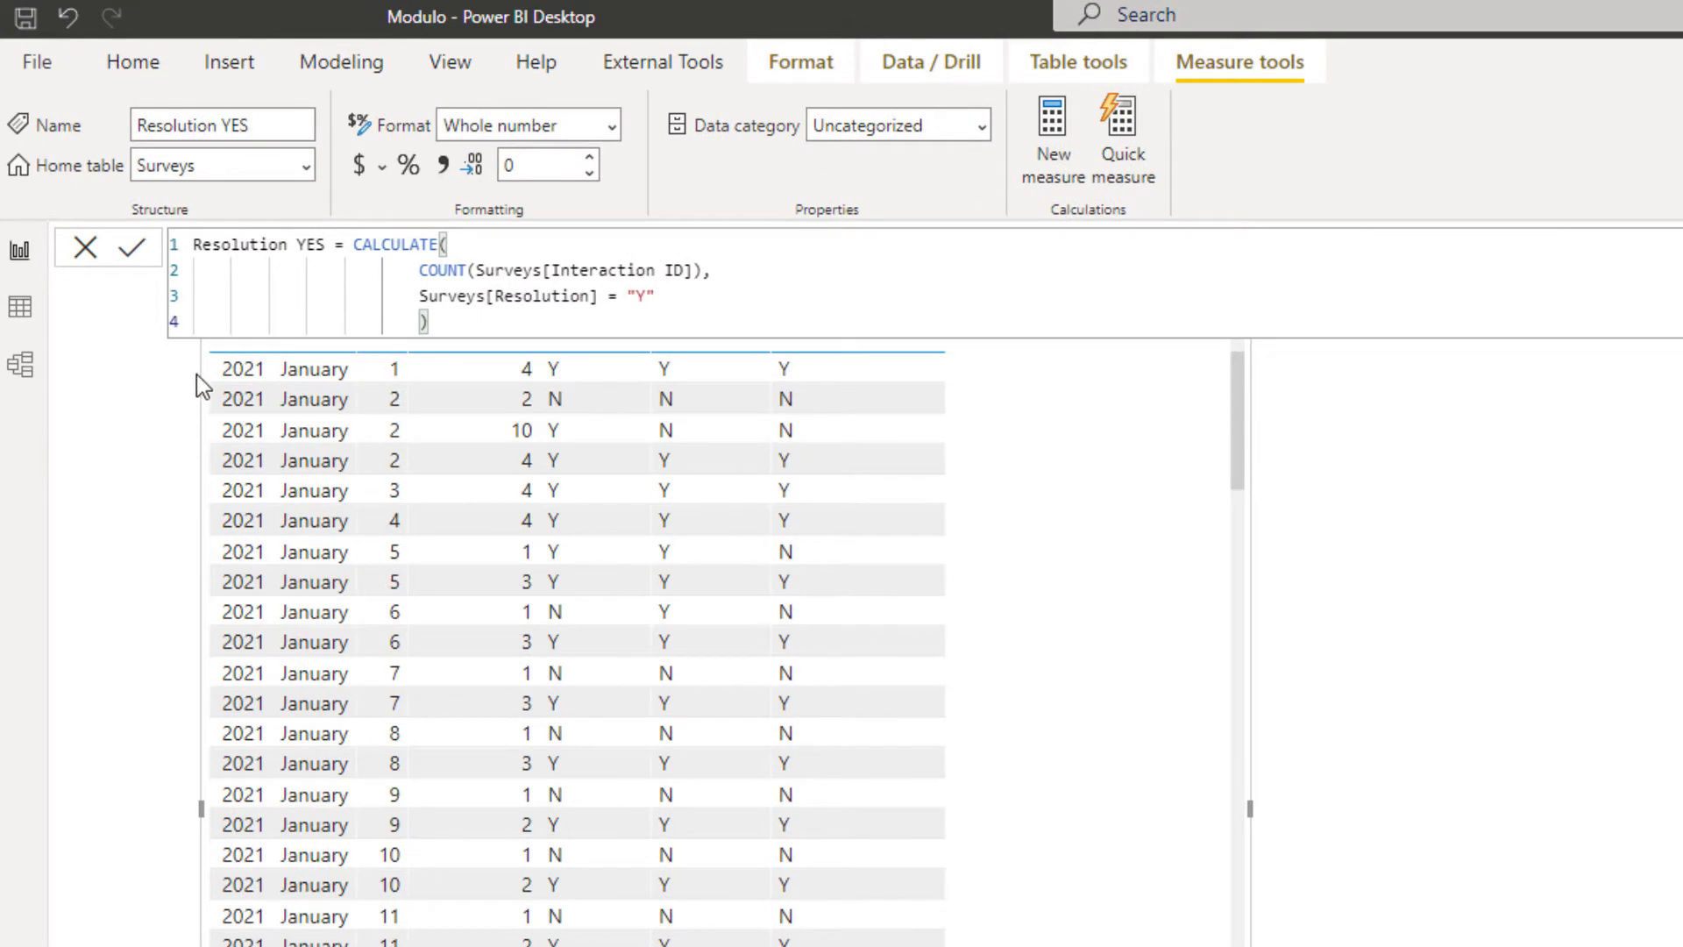
mouse_move(193, 365)
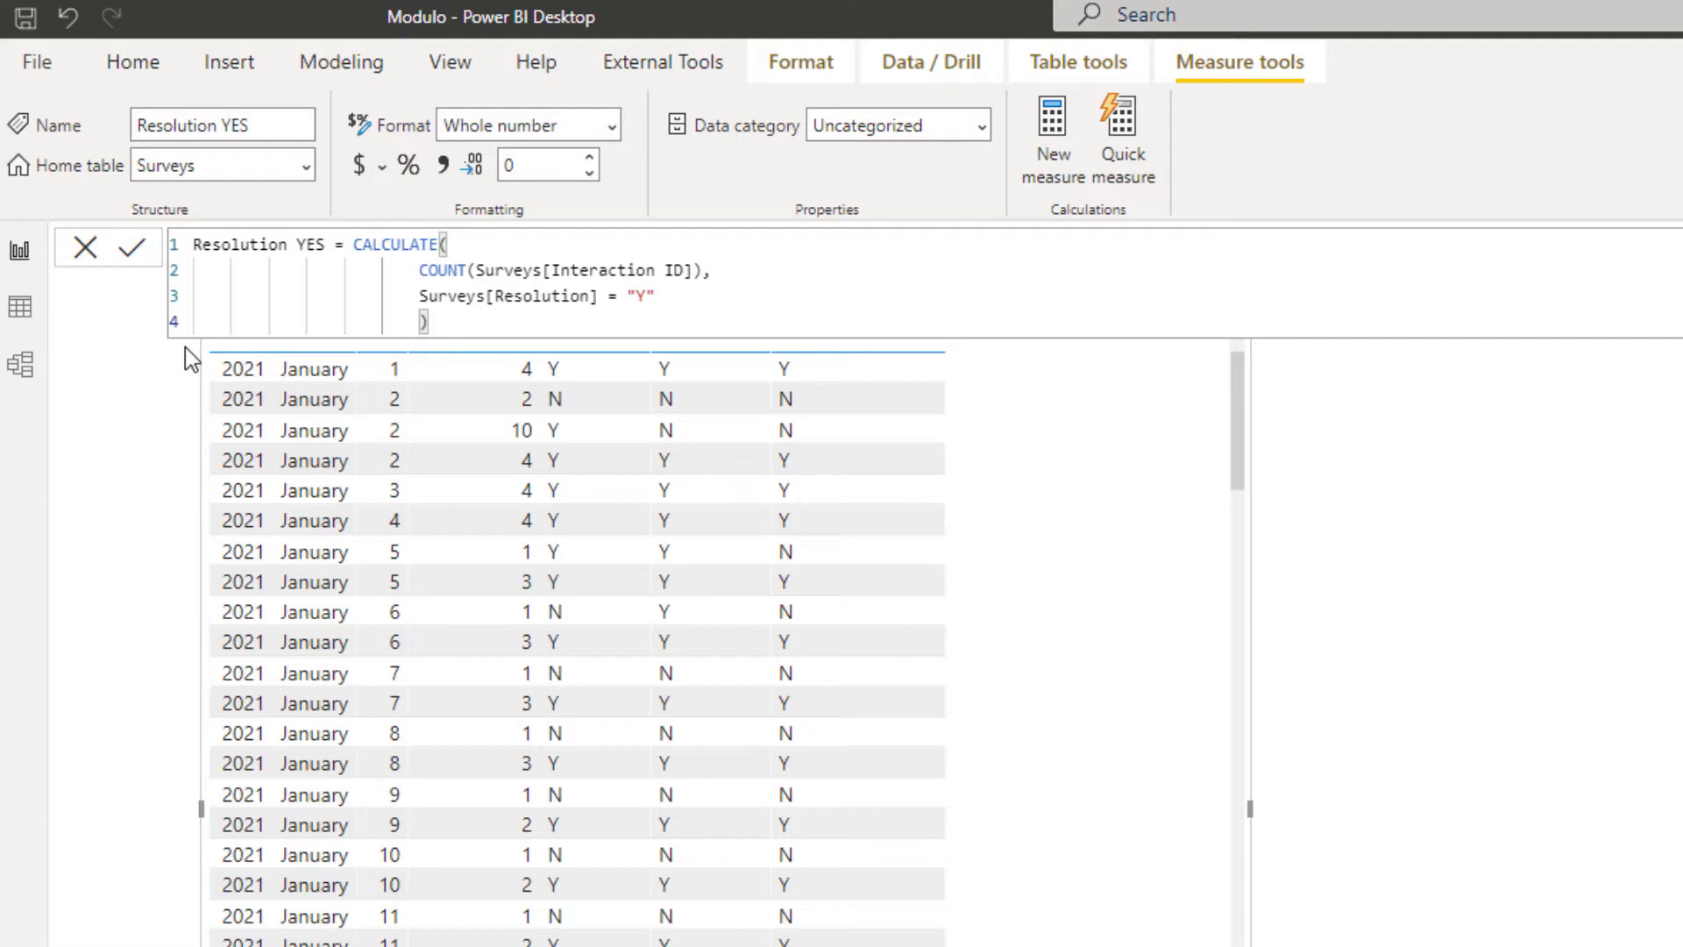
mouse_move(196, 360)
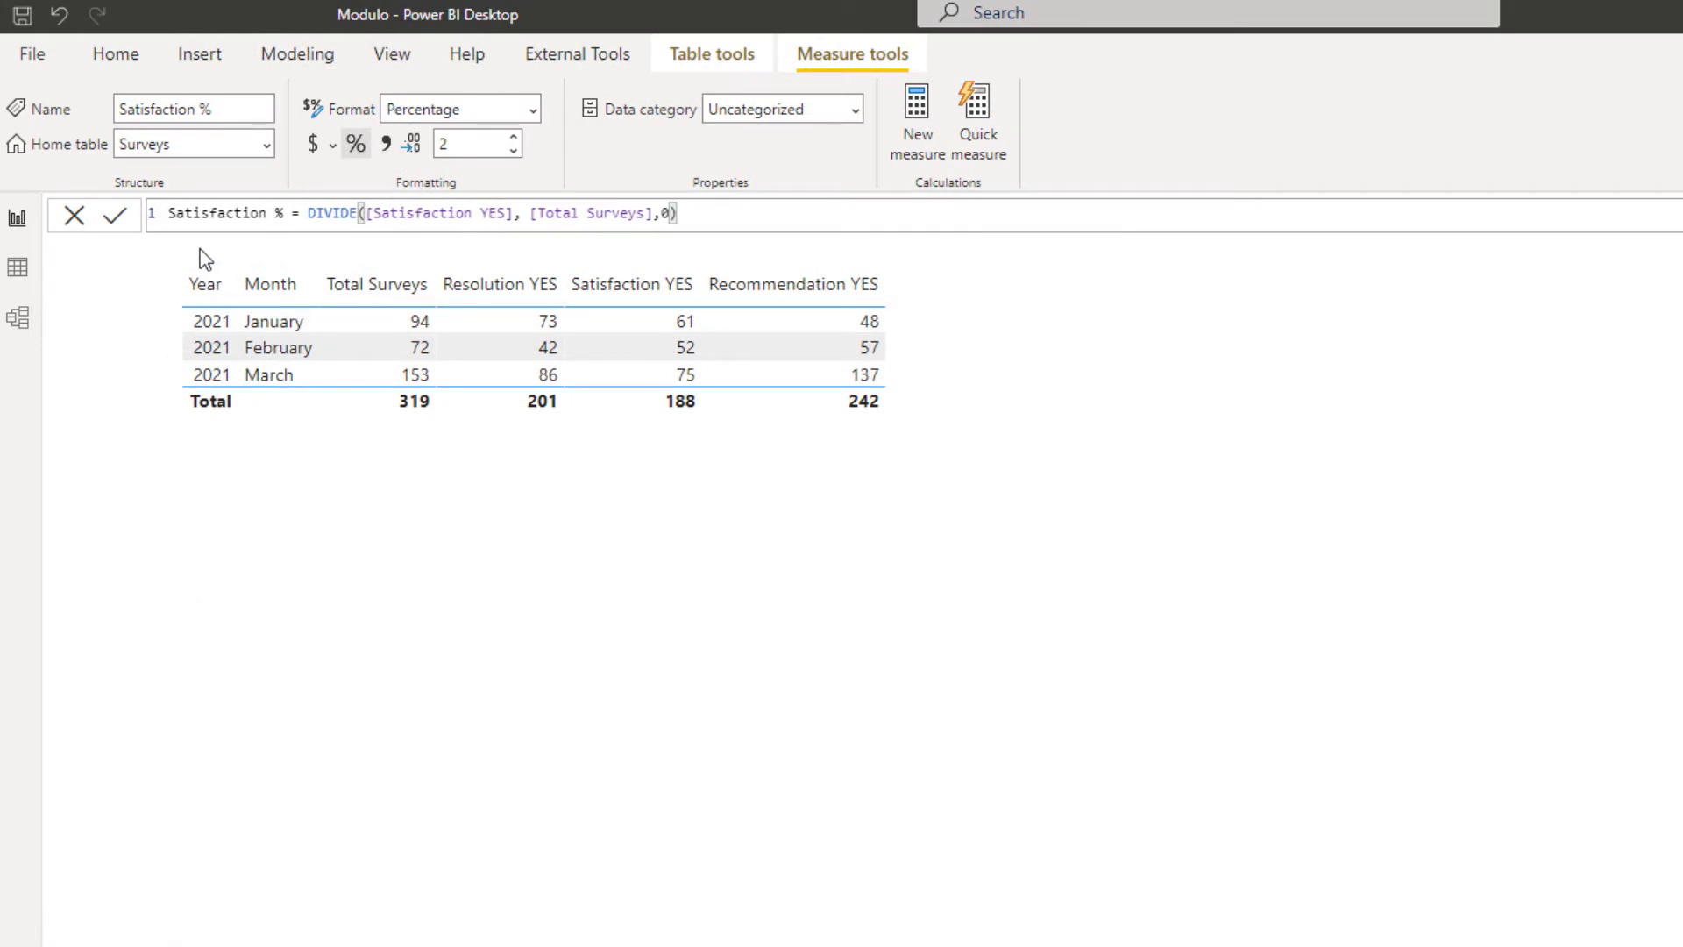
mouse_move(366, 243)
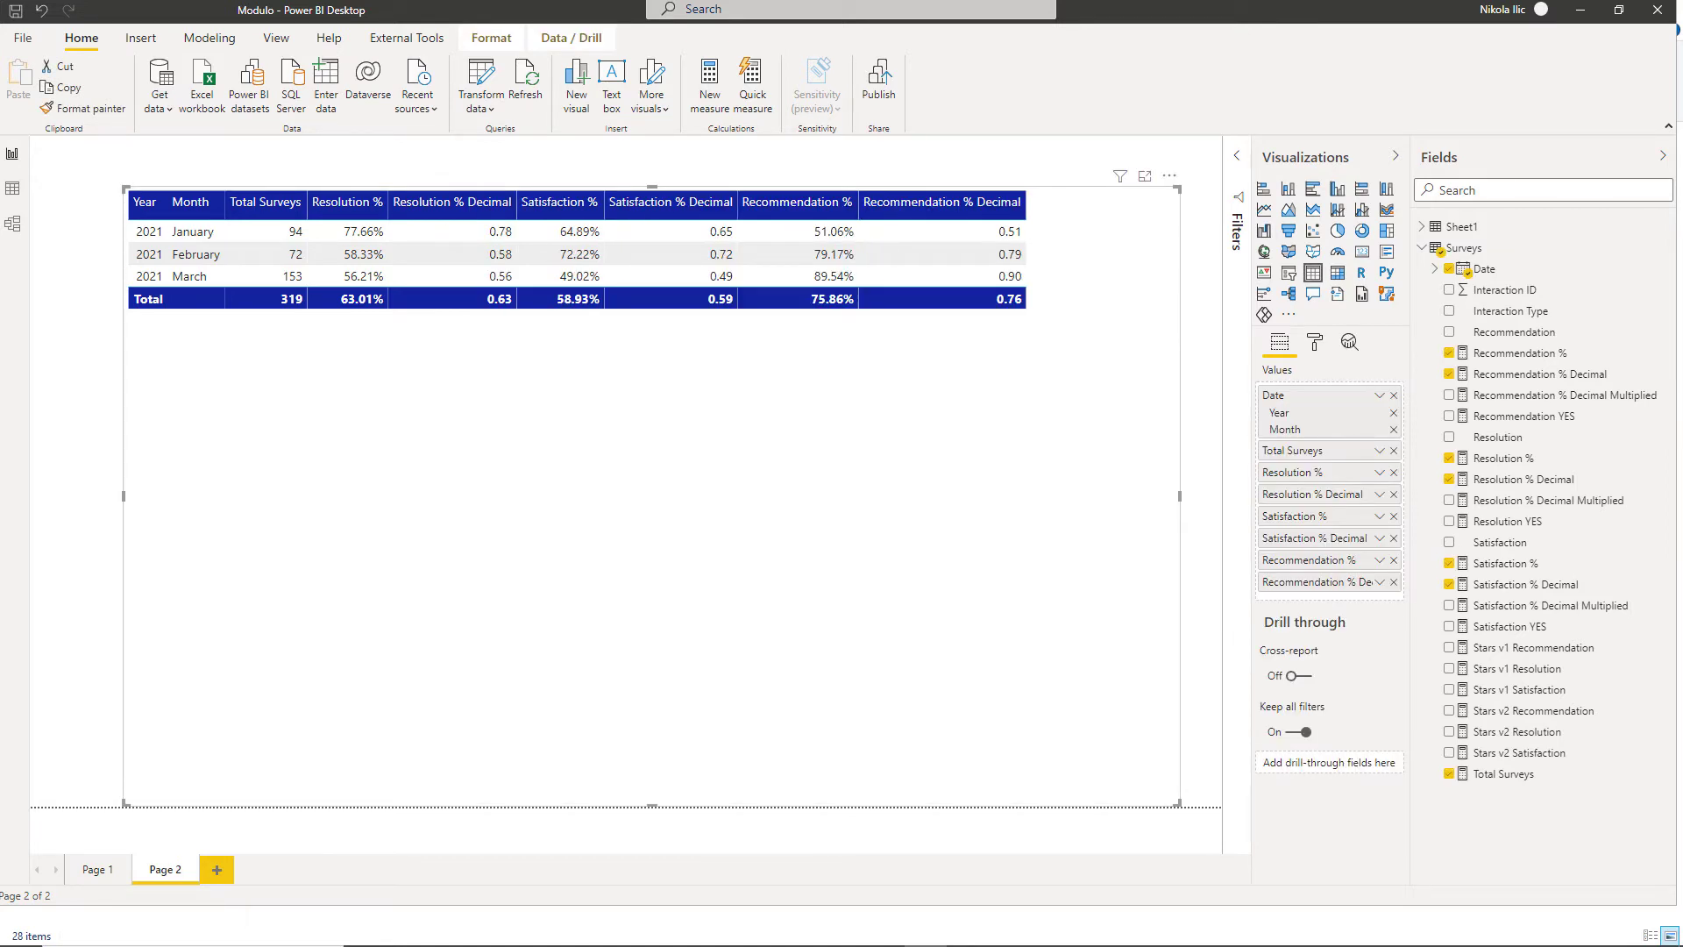
Show the Resolution % Decimal Multiplied measure, defined as [Resolution % Decimal] * 10.
click(452, 201)
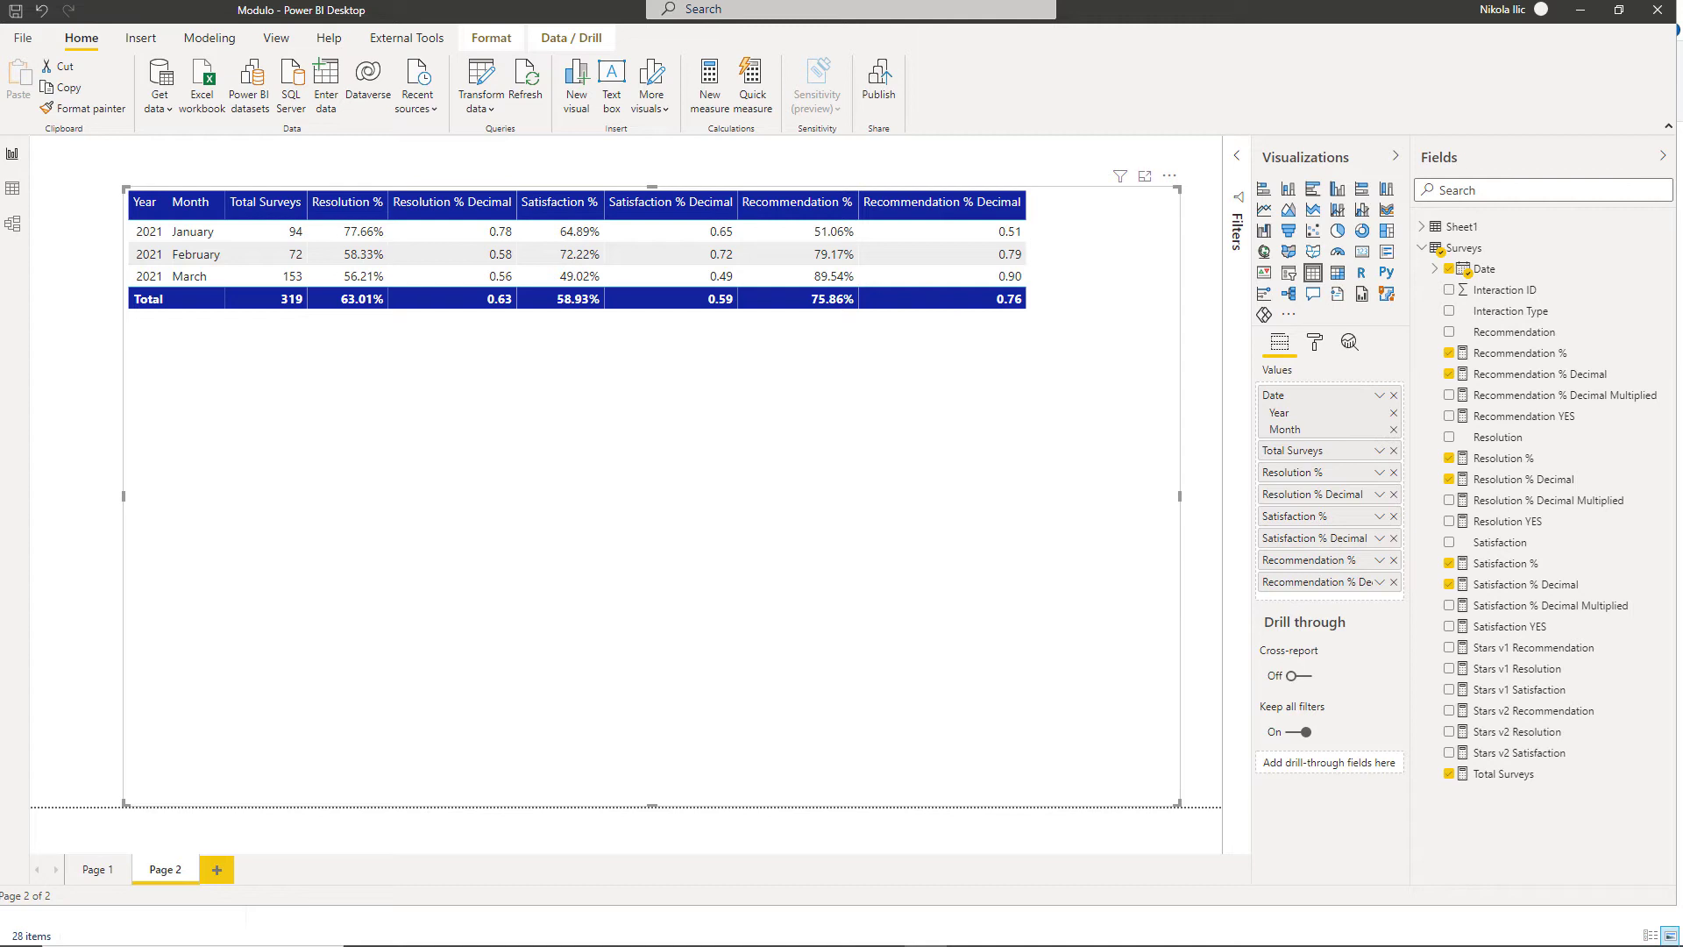
click(1571, 508)
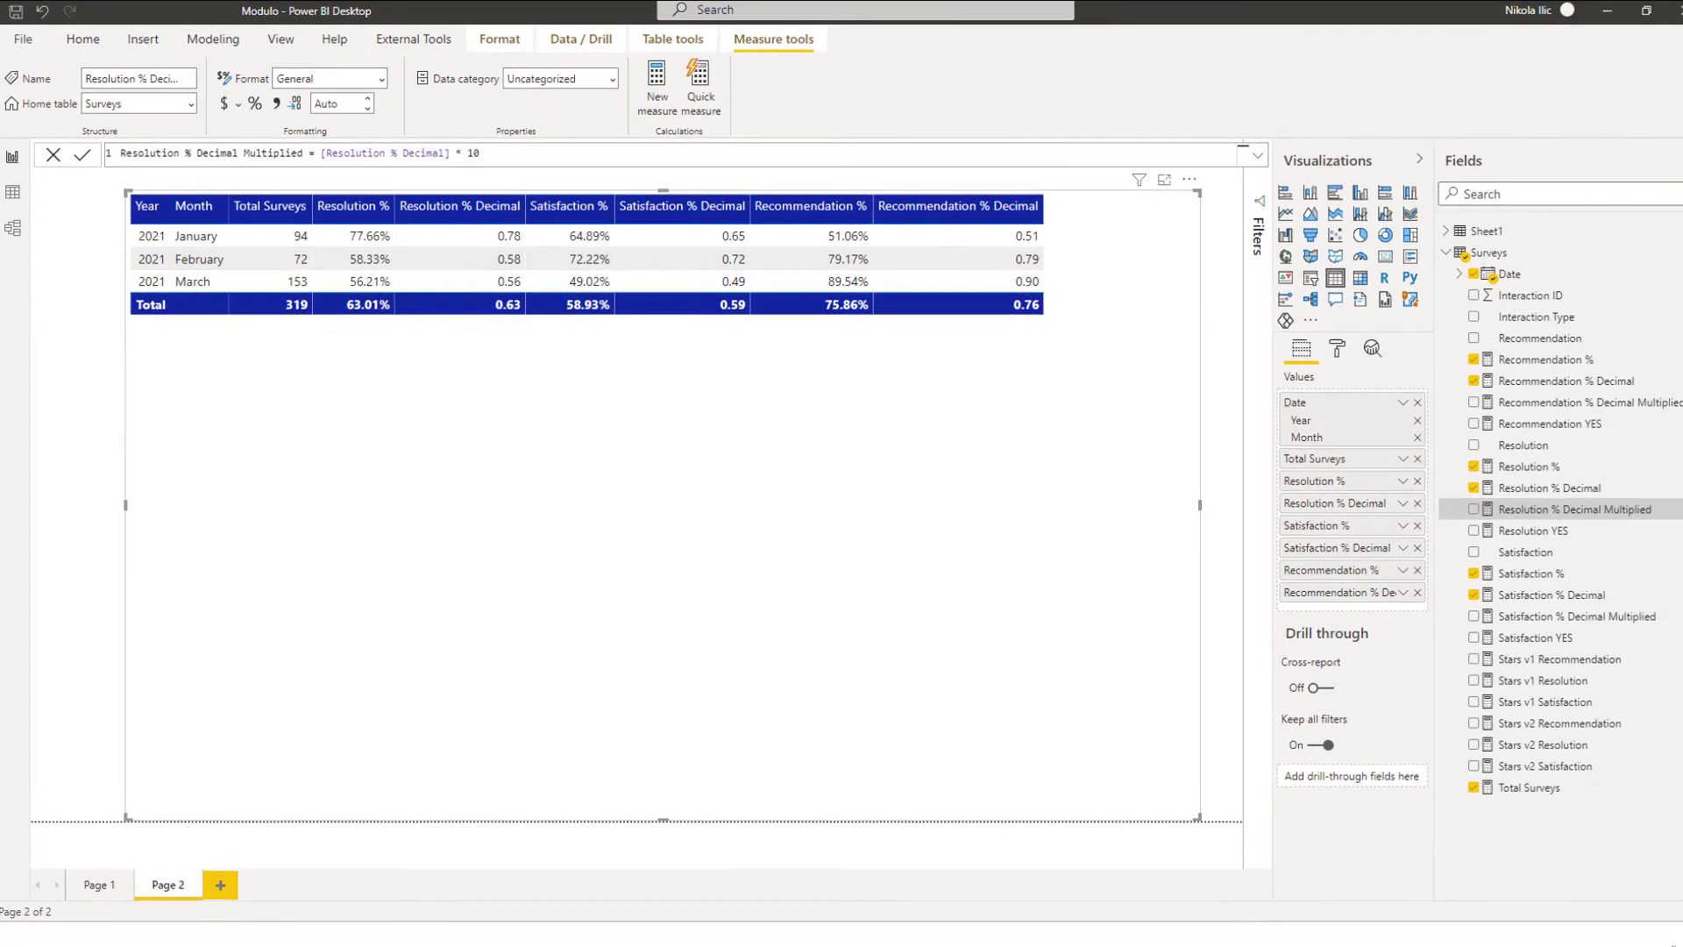